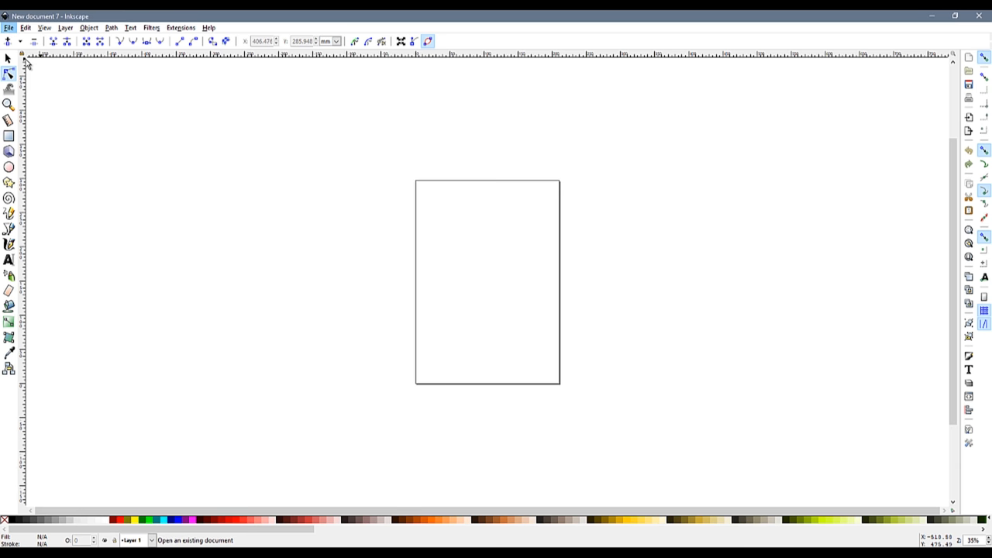
Select minnesota-vikings-logo-transparent.png in the Logo to DXF folder from File > Open.
click(9, 27)
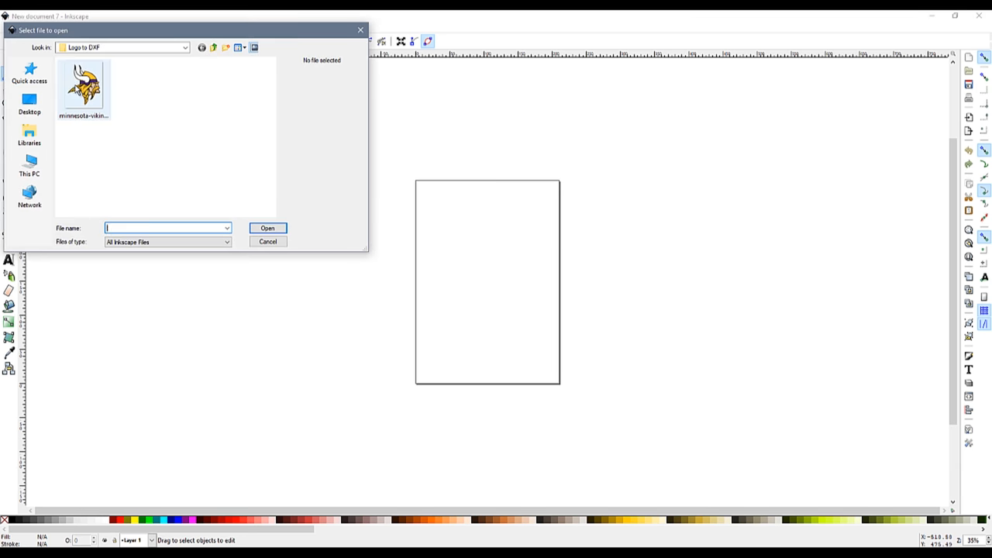
click(83, 87)
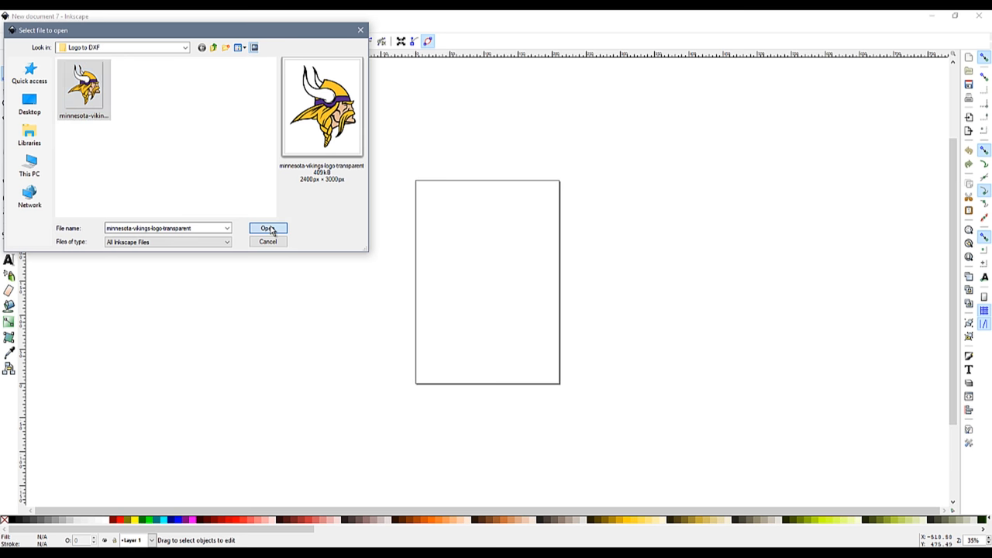
Open the logo PNG embedded at default resolution and maximize the window.
click(267, 228)
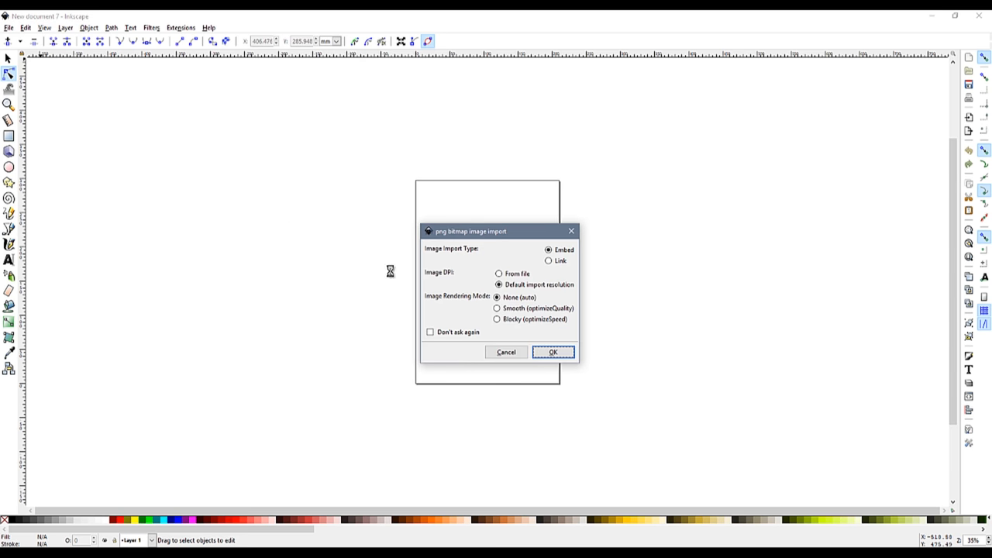
mouse_move(499, 285)
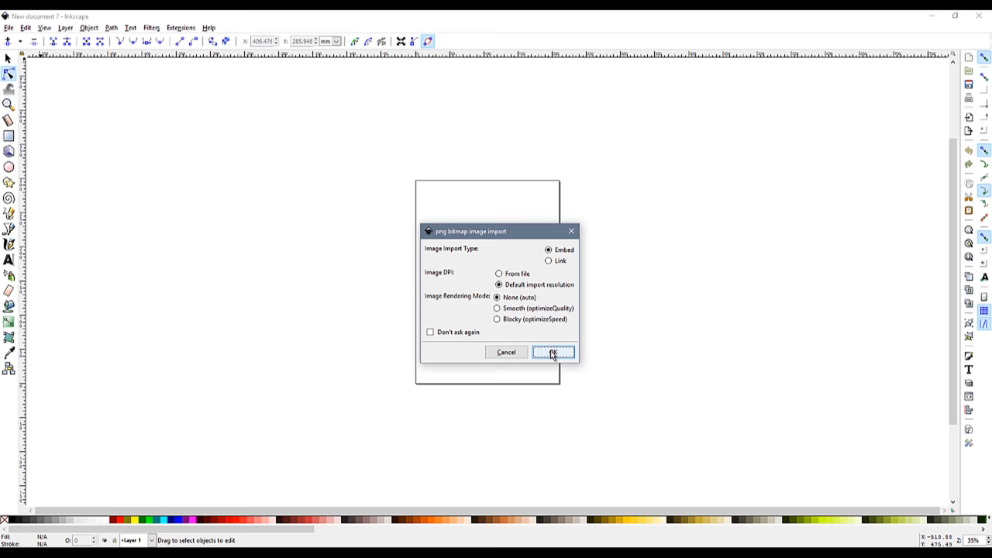
click(551, 352)
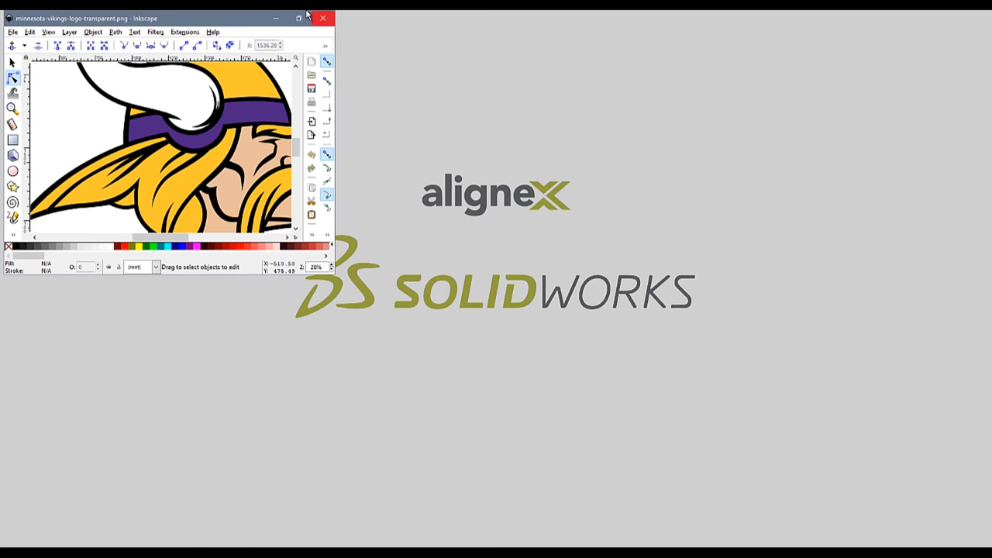
click(298, 18)
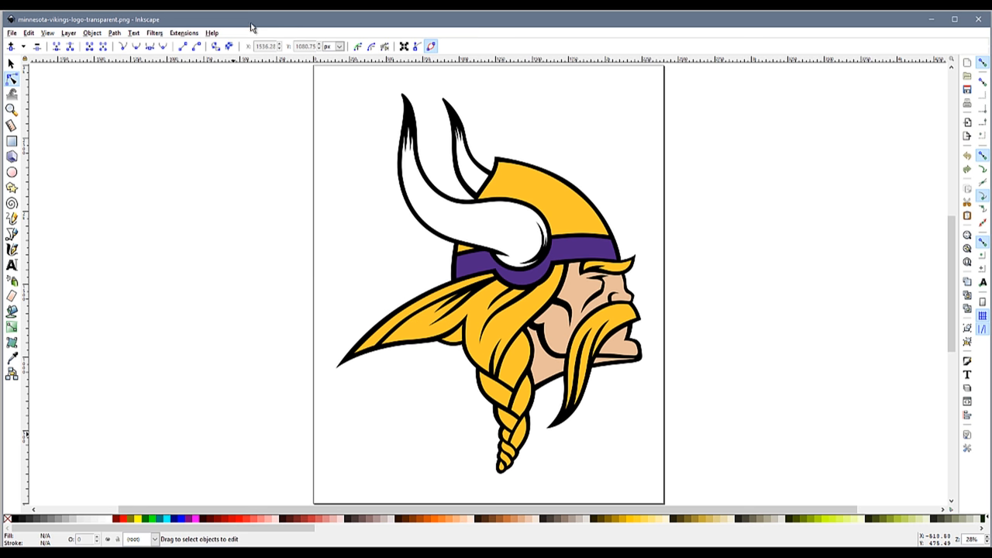
Trace the logo bitmap with a Brightness cutoff into vector paths and close Trace Bitmap.
click(114, 32)
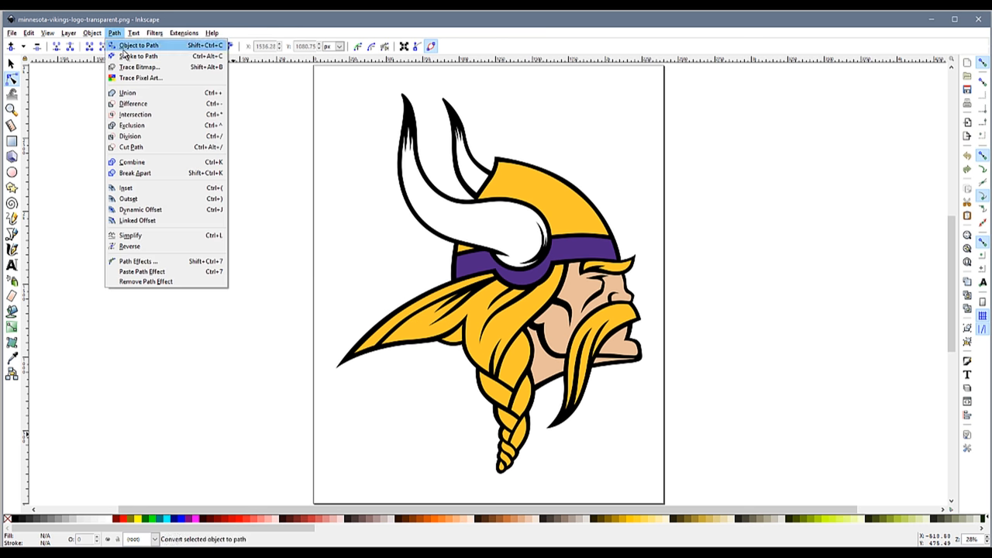
mouse_move(138, 67)
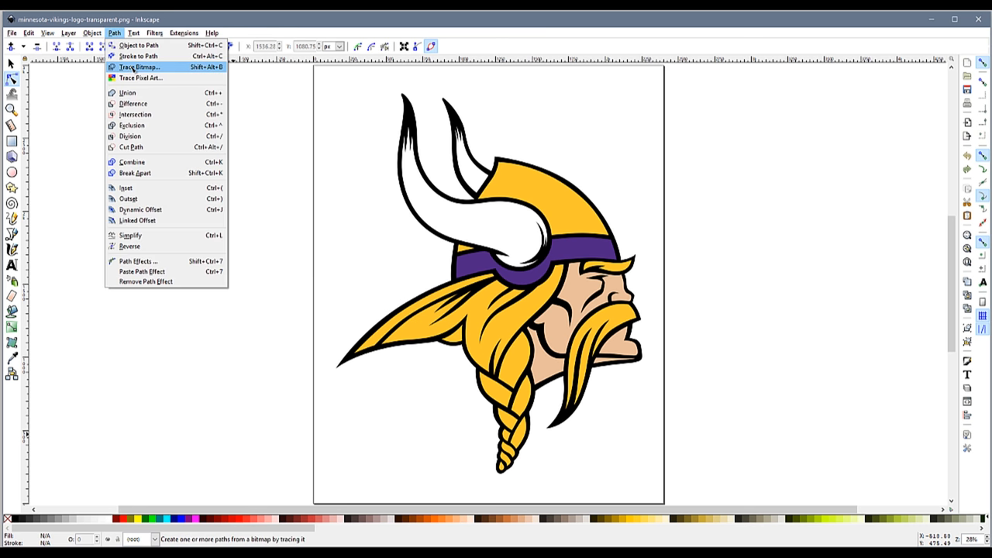
click(139, 65)
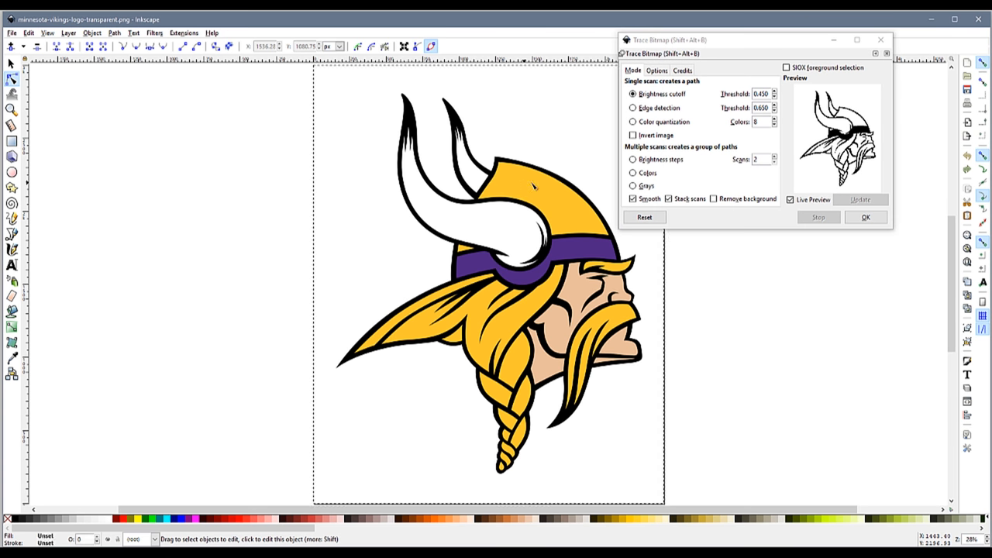
mouse_move(634, 94)
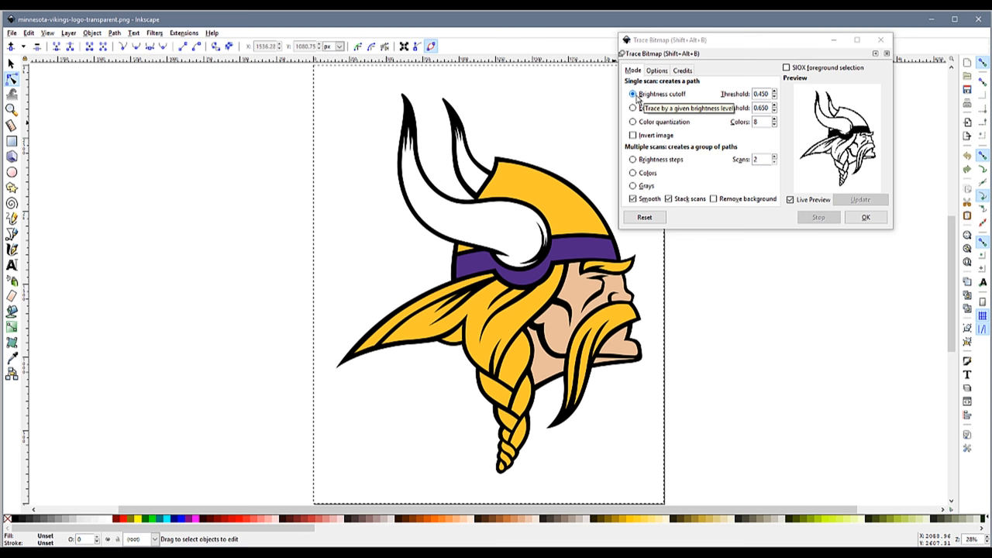
click(864, 217)
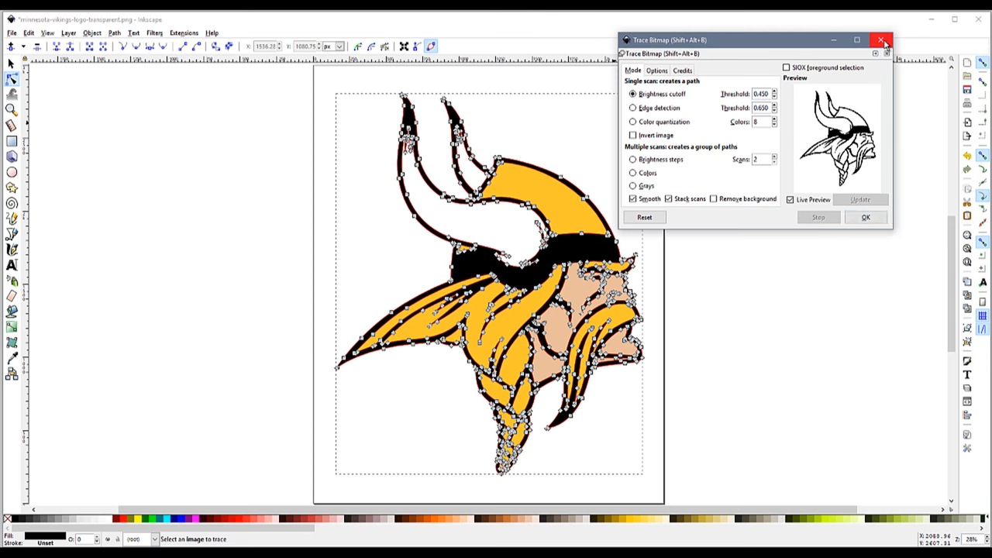
click(880, 40)
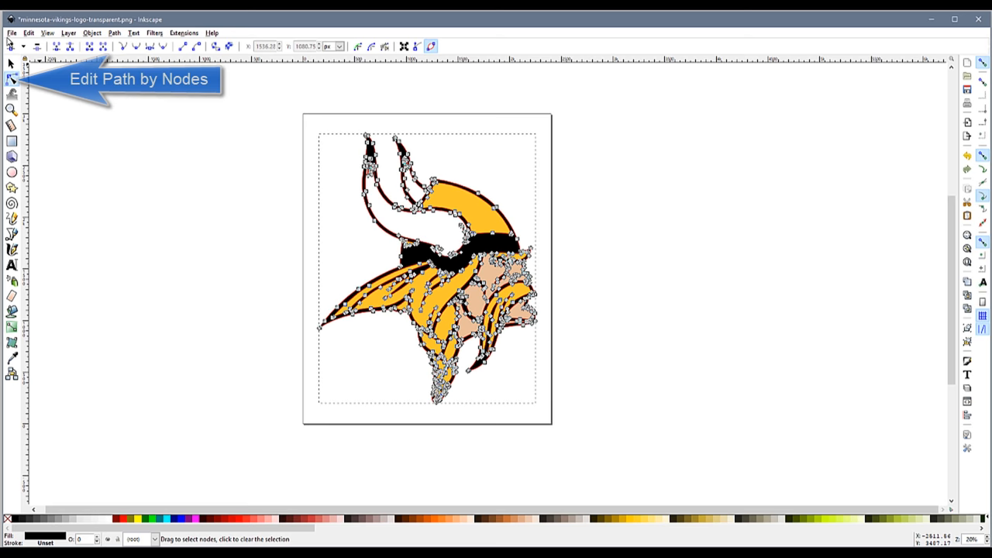
Save the traced logo as Desktop Cutting Plotter (AutoCAD DXF R14) with default export options.
click(12, 33)
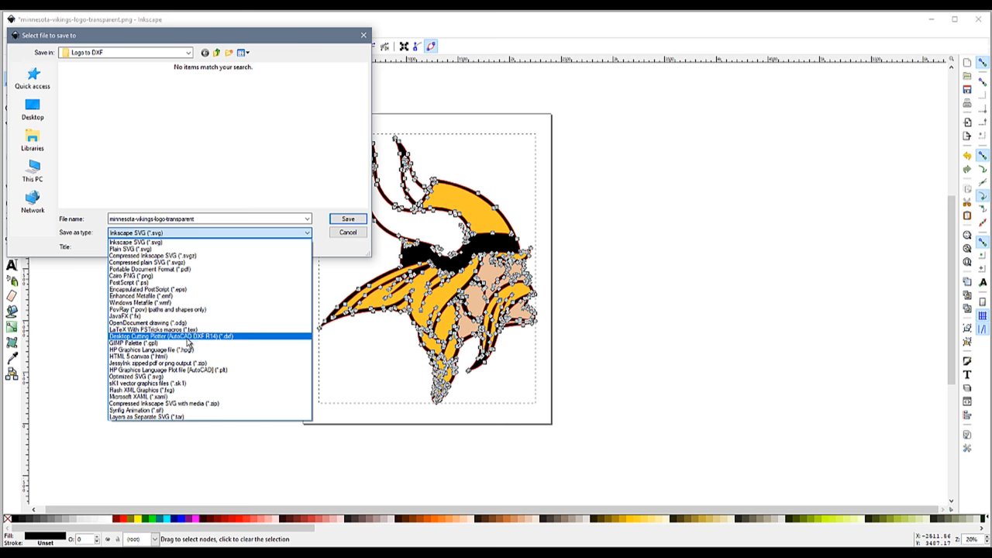
click(169, 335)
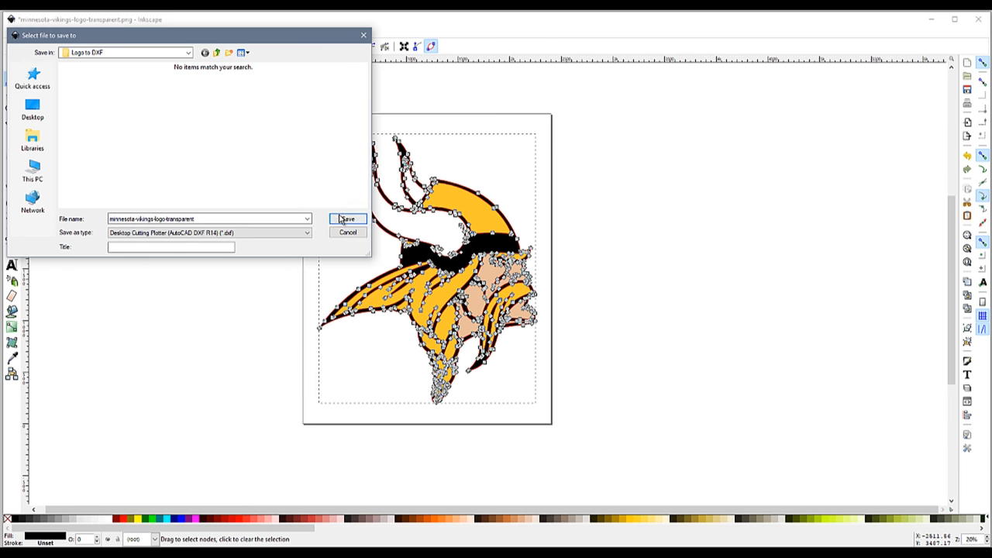
click(347, 218)
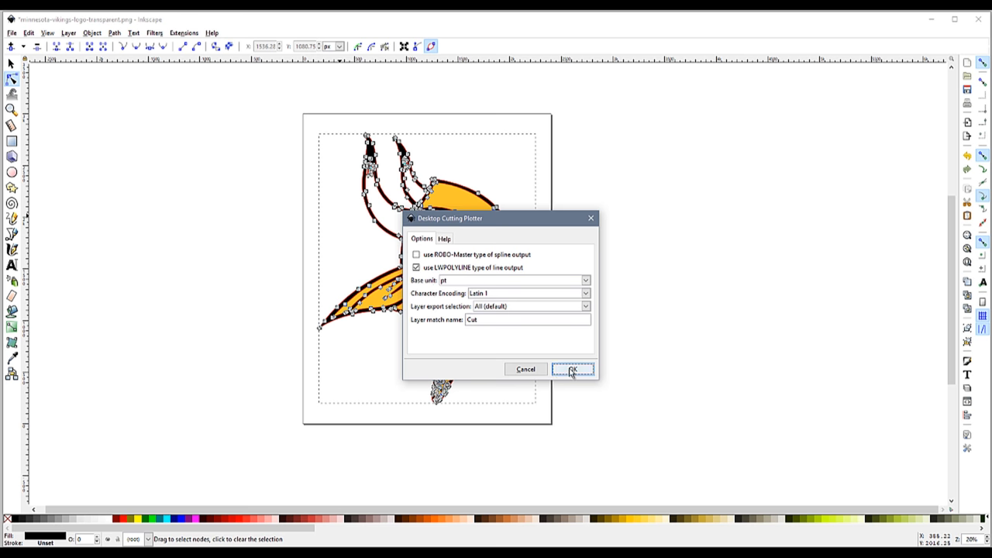
click(573, 369)
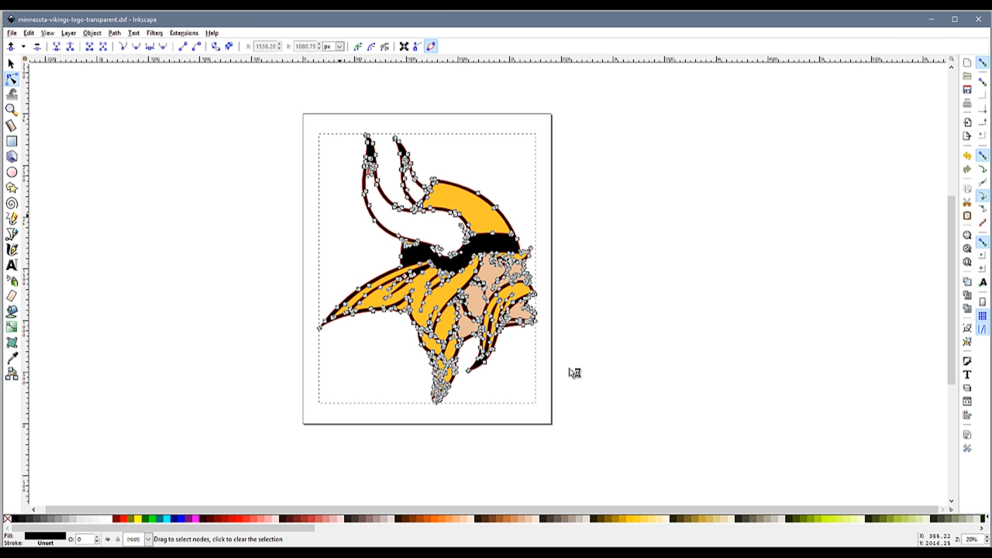
key(ctrl+s)
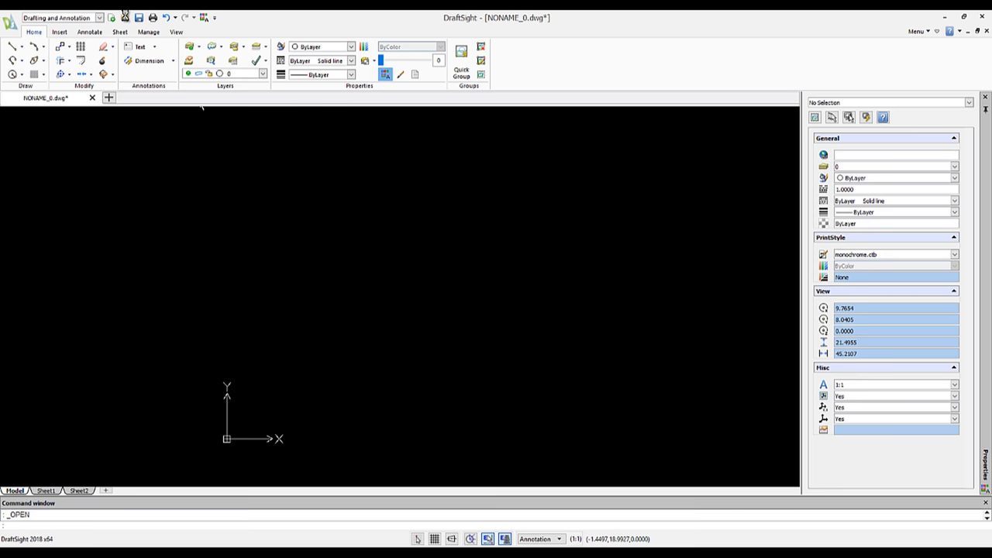
Open minnesota-vikings-logo-transparent.dxf in DraftSight using the ASCII/Binary Drawing (*.dxf) filter.
click(138, 17)
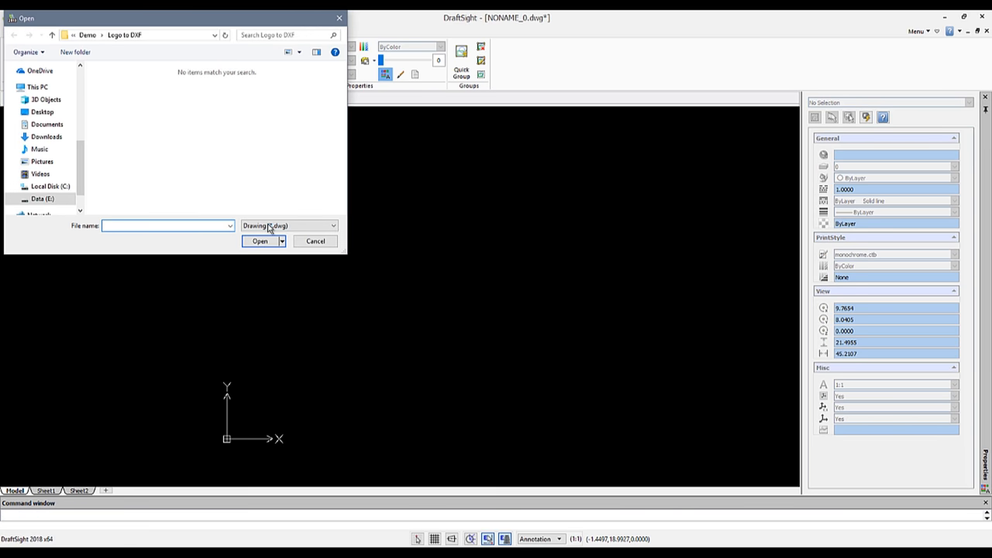
click(289, 225)
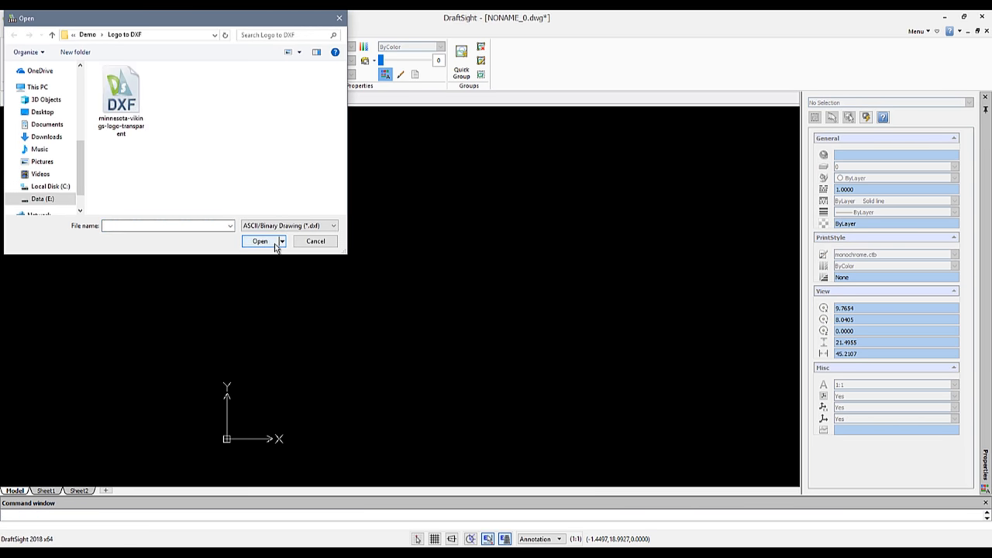
click(121, 100)
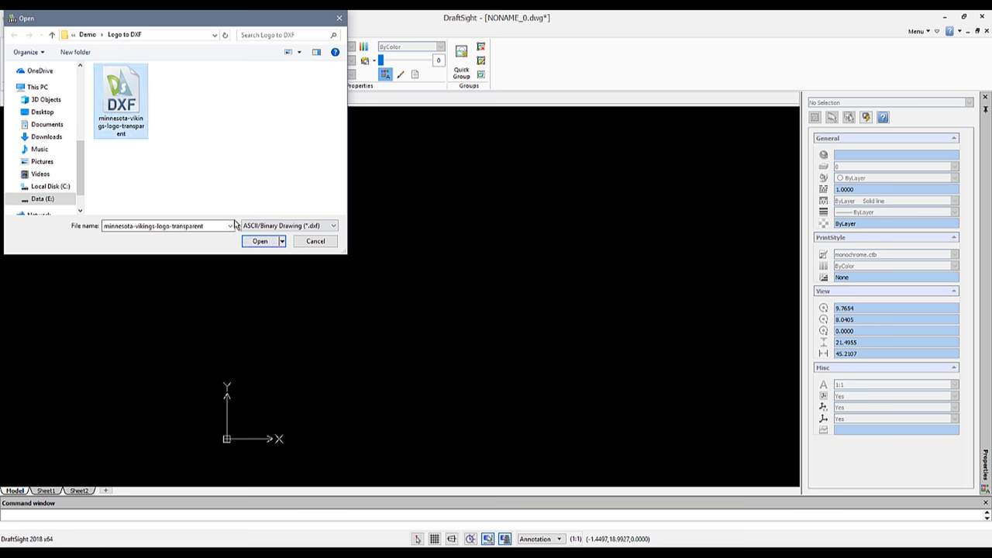
click(260, 241)
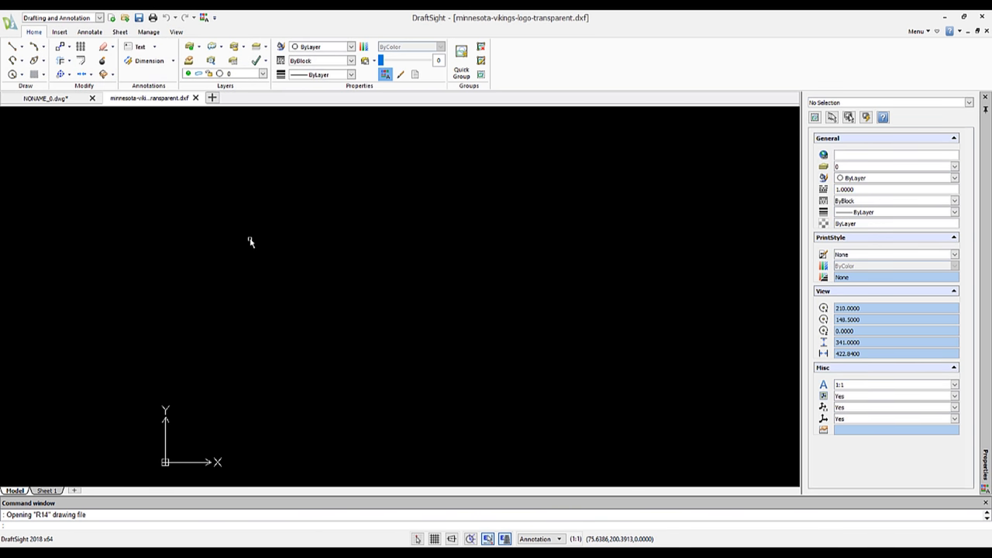